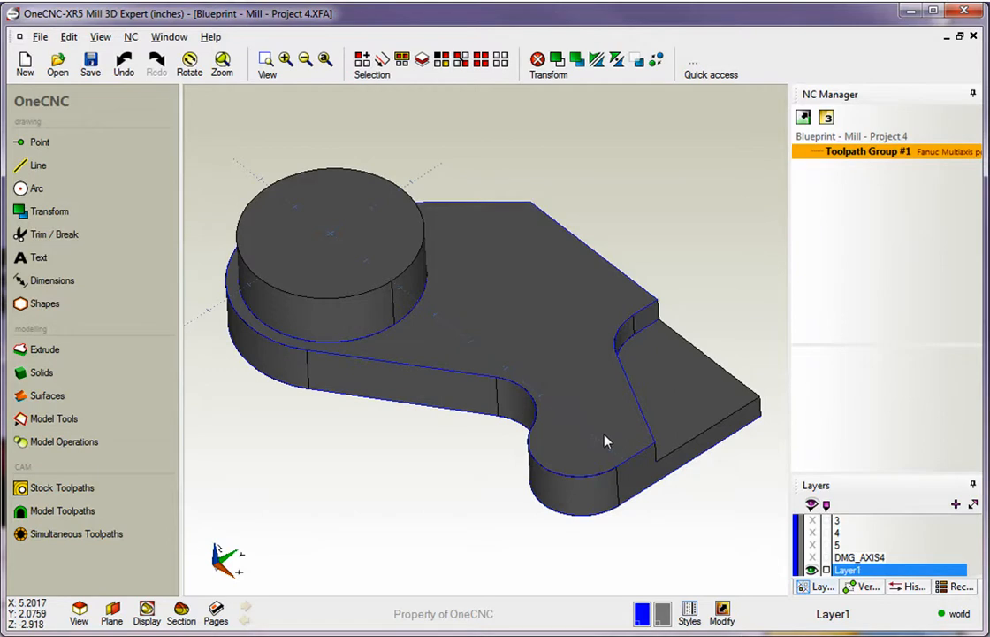
- Orbit the part until its curved wall and cutout face the viewer
{"action": "left_click_drag", "start_coordinate": [605, 440], "coordinate": [509, 405]}
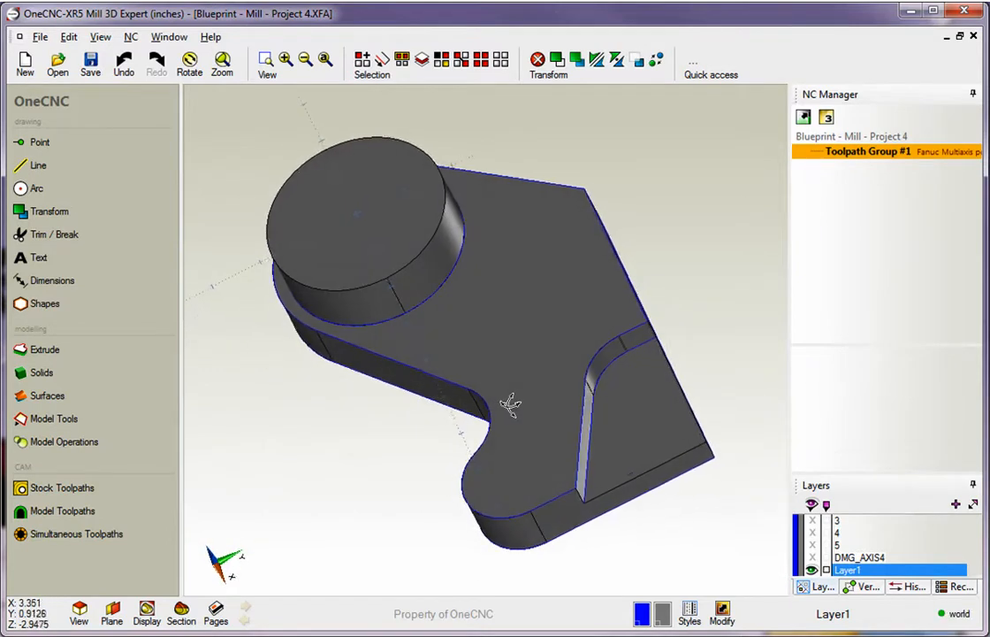
{"action": "left_click_drag", "start_coordinate": [509, 405], "coordinate": [569, 457]}
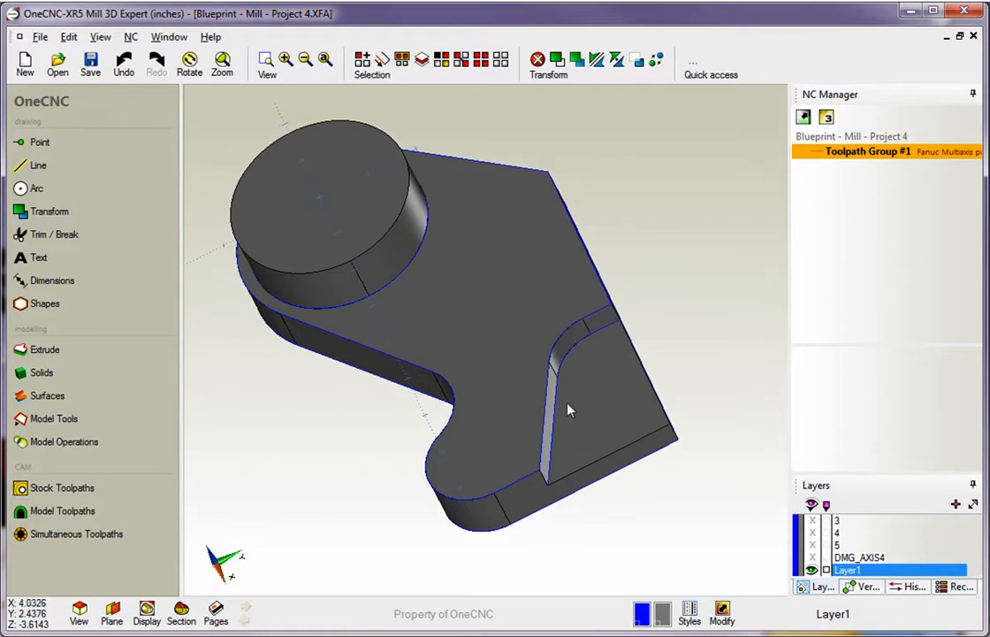
{"action": "mouse_move", "coordinate": [710, 393]}
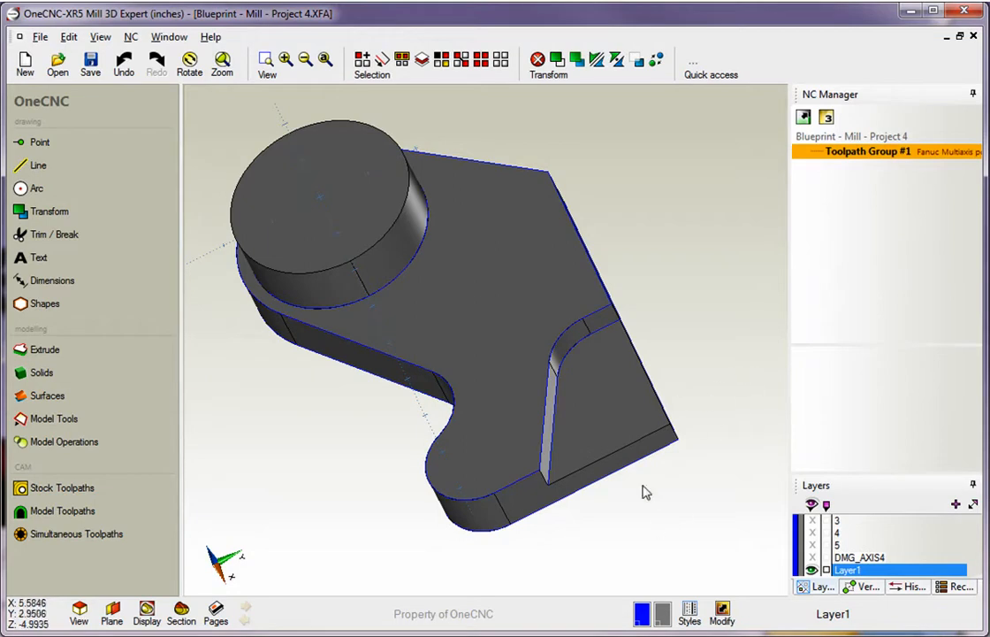
{"action": "mouse_move", "coordinate": [601, 375]}
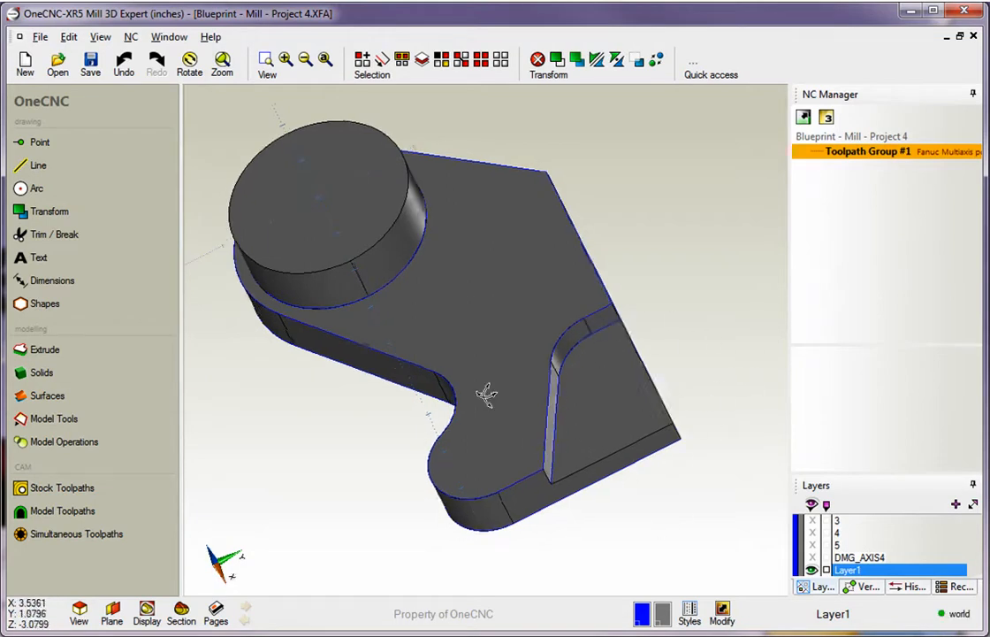
{"action": "left_click_drag", "start_coordinate": [487, 396], "coordinate": [521, 411]}
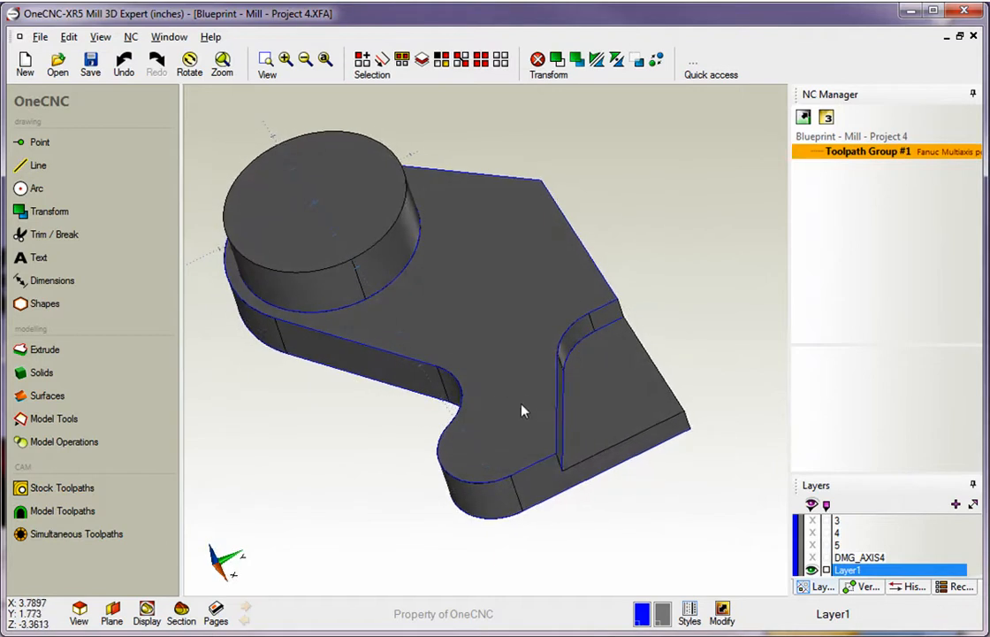
{"action": "mouse_move", "coordinate": [92, 144]}
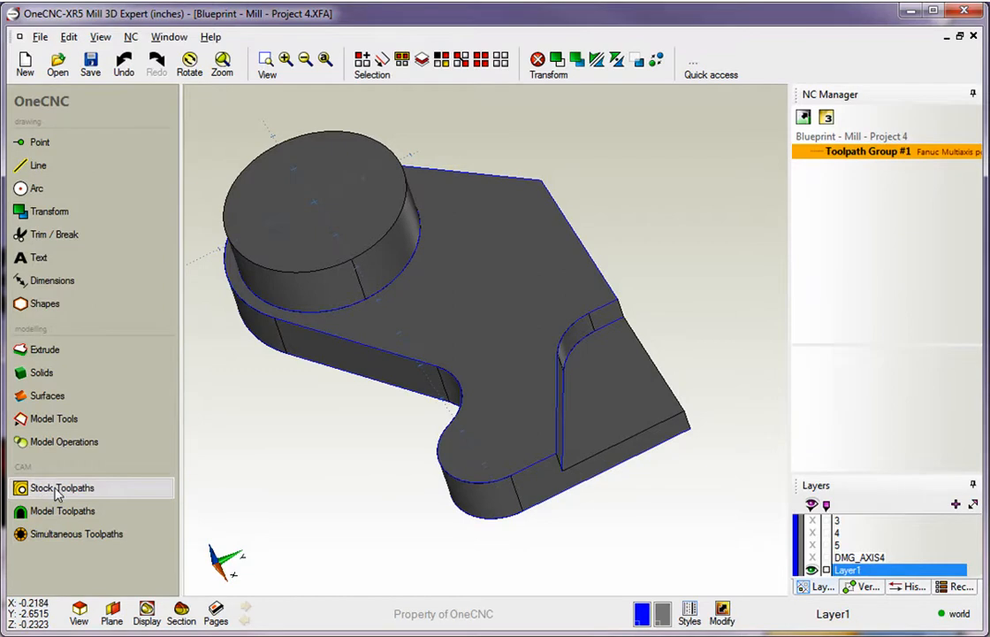
- Start a Mill profile from Stock Toolpaths, chain the curved wall edge with its direction and side, and finish the chain
{"action": "left_click", "coordinate": [62, 488]}
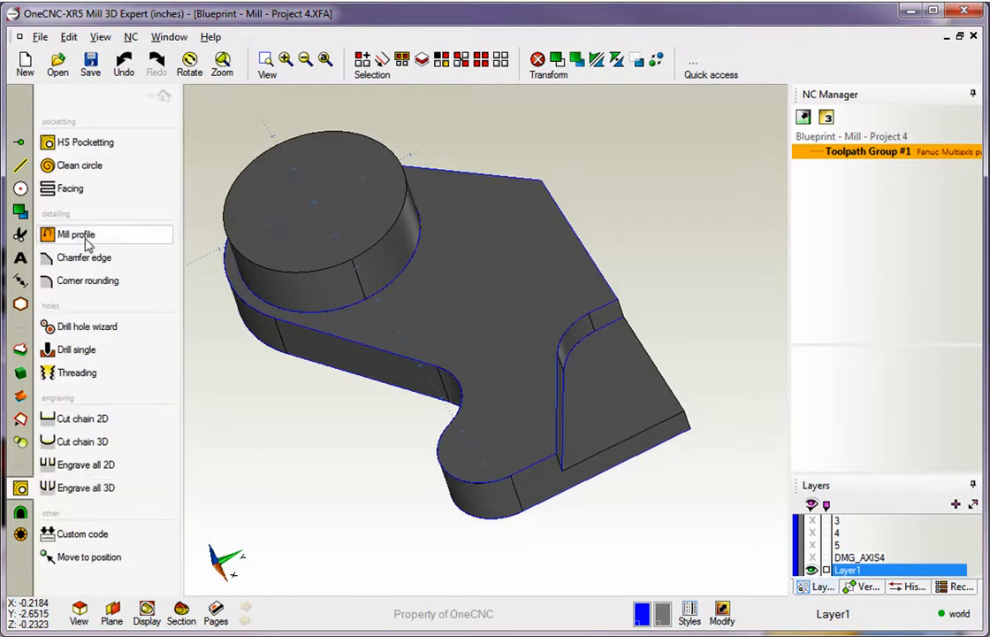
{"action": "left_click", "coordinate": [74, 233]}
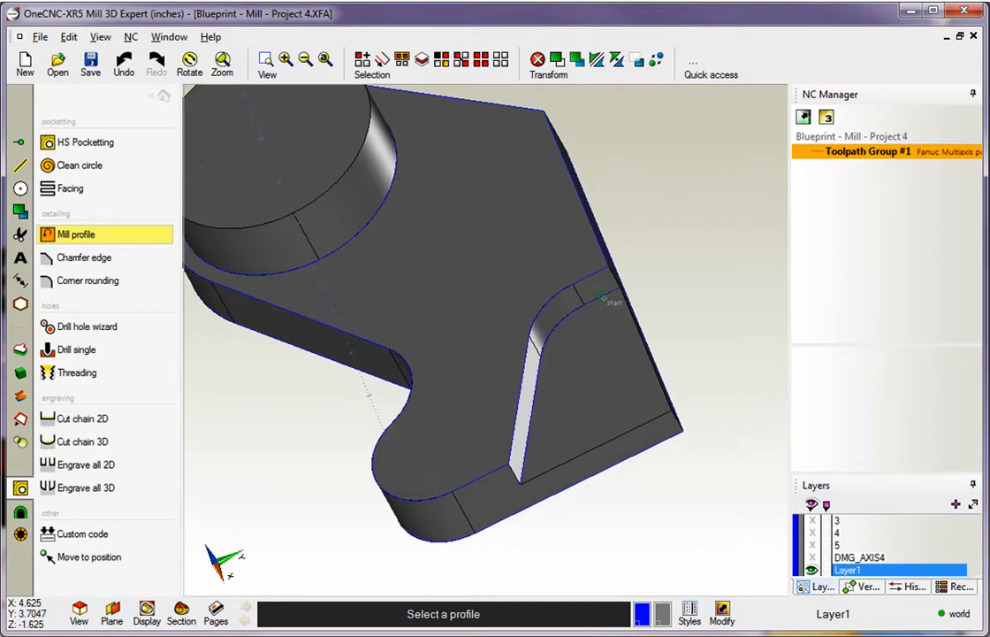
{"action": "left_click", "coordinate": [605, 292]}
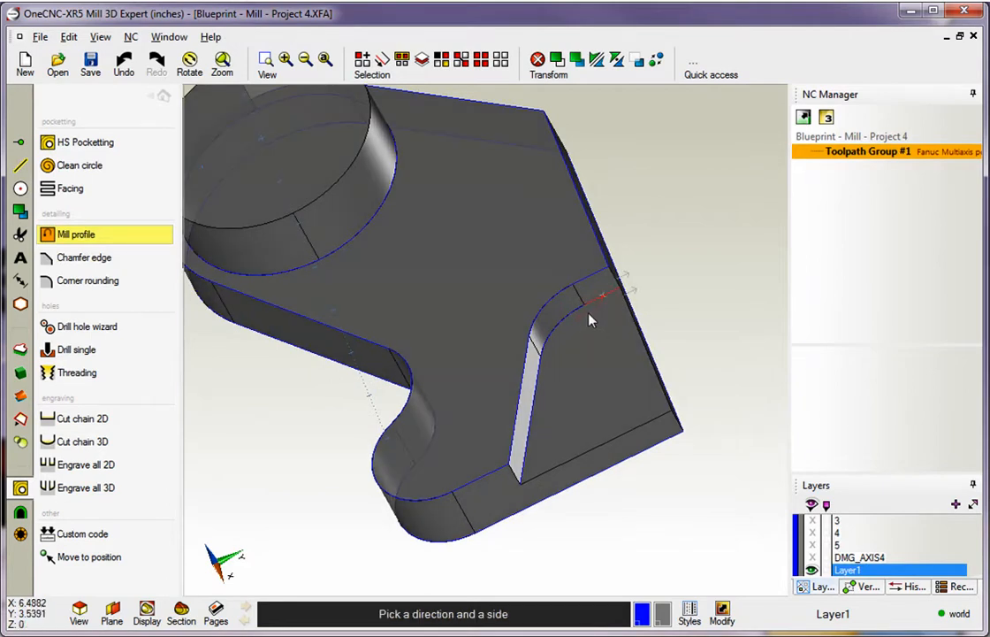
{"action": "left_click", "coordinate": [587, 314]}
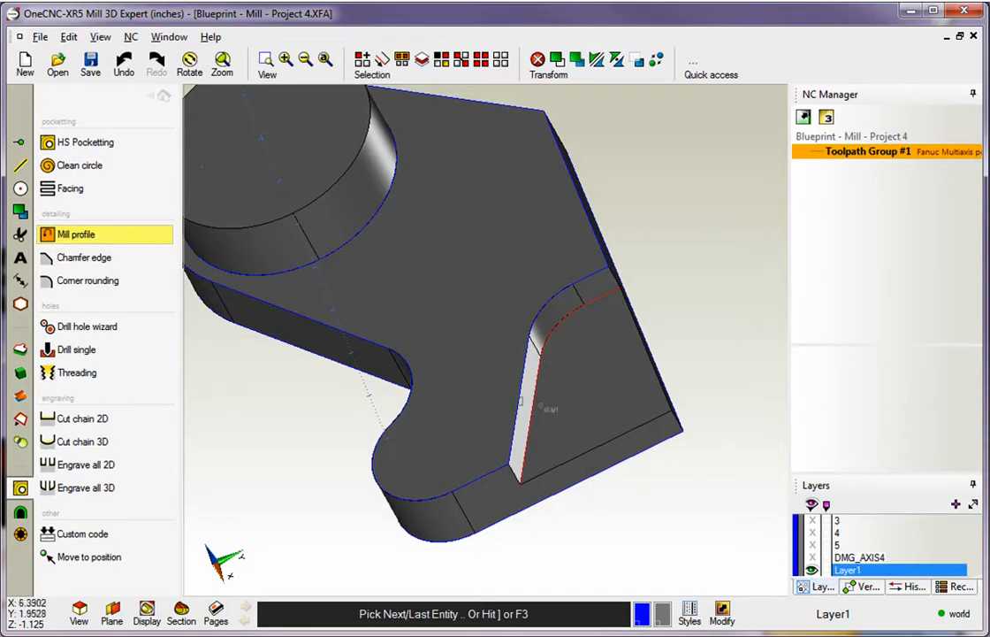
{"action": "mouse_move", "coordinate": [654, 386]}
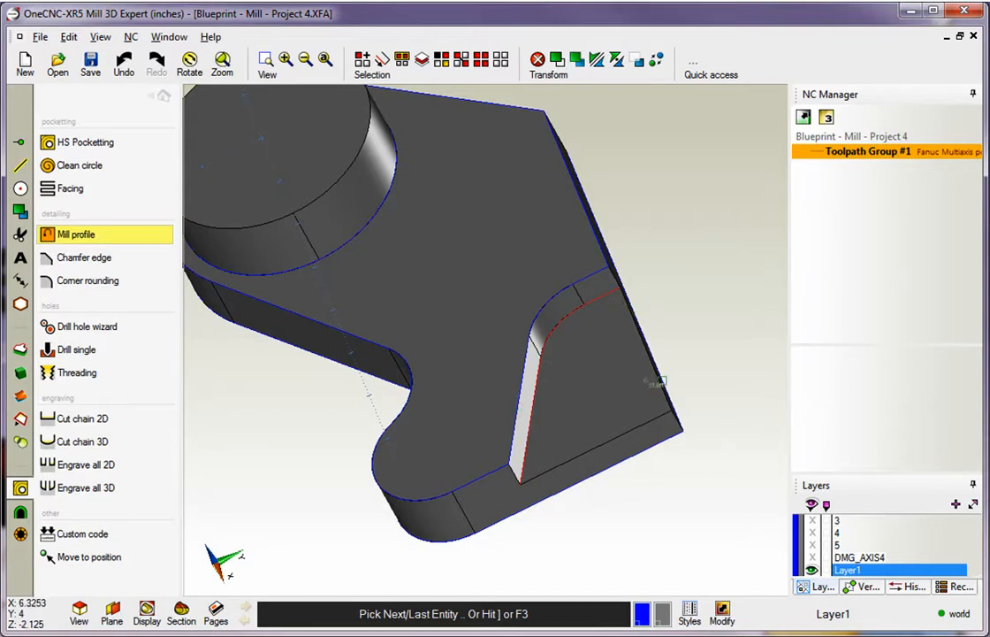
{"action": "left_click", "coordinate": [76, 233]}
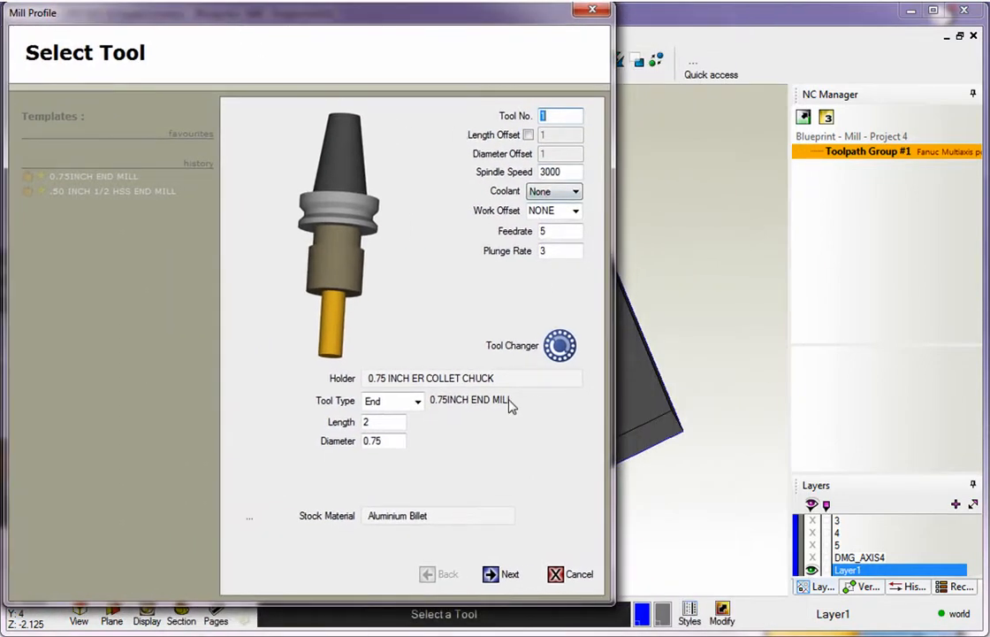
- Accept the 0.75 inch end mill and enter a Final Z depth of -0.5 on Clearances
{"action": "left_click", "coordinate": [509, 573]}
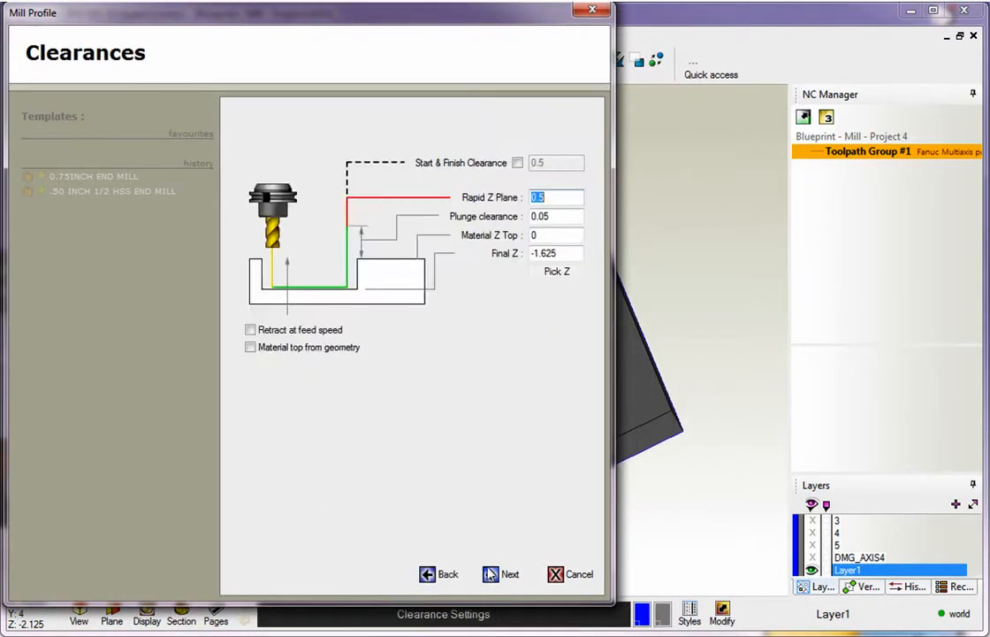
{"action": "mouse_move", "coordinate": [393, 219]}
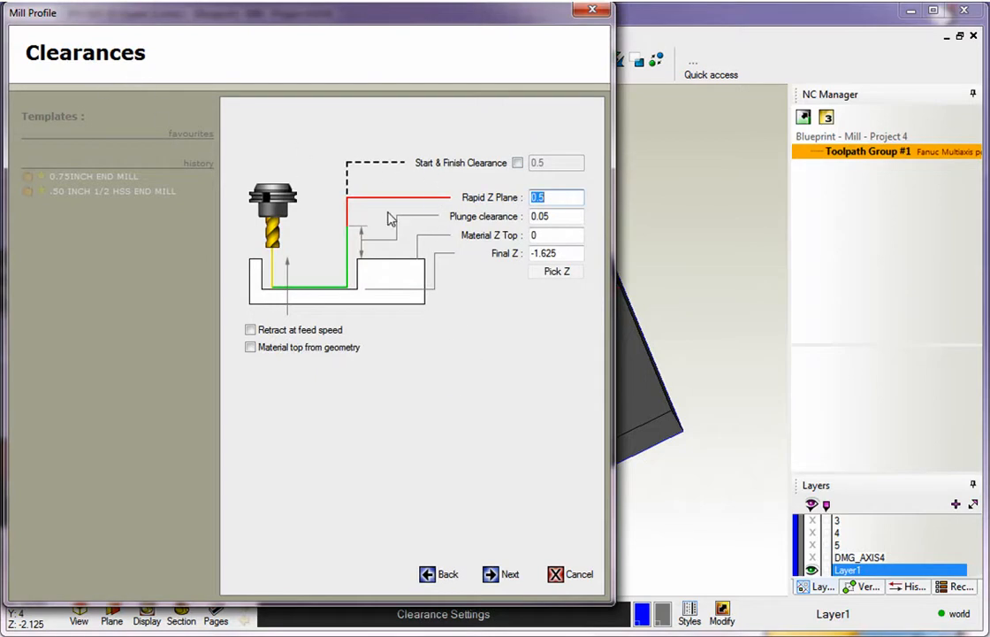
{"action": "left_click", "coordinate": [555, 216]}
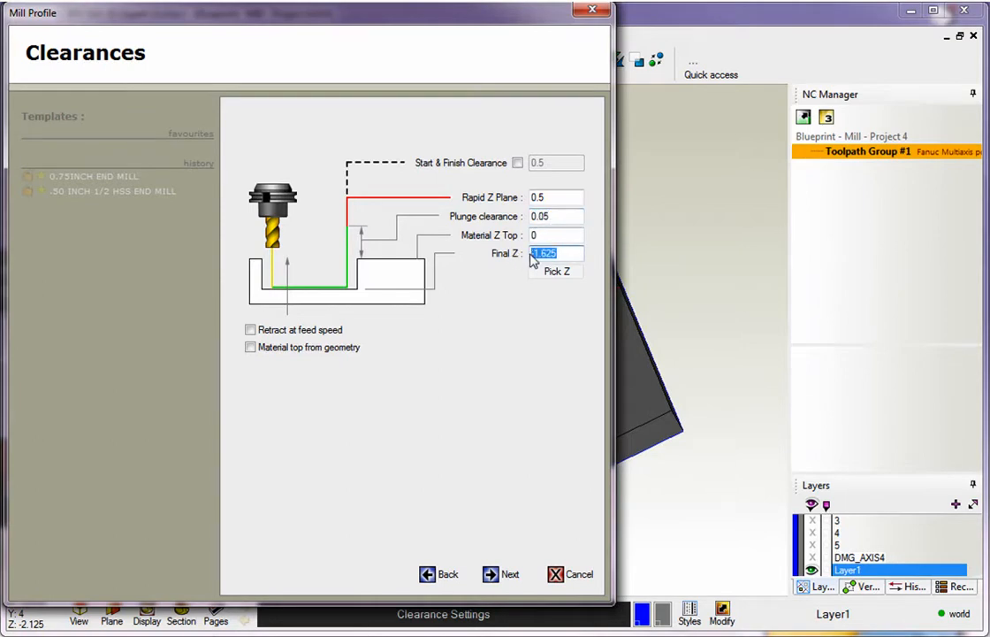
{"action": "type", "text": "-"}
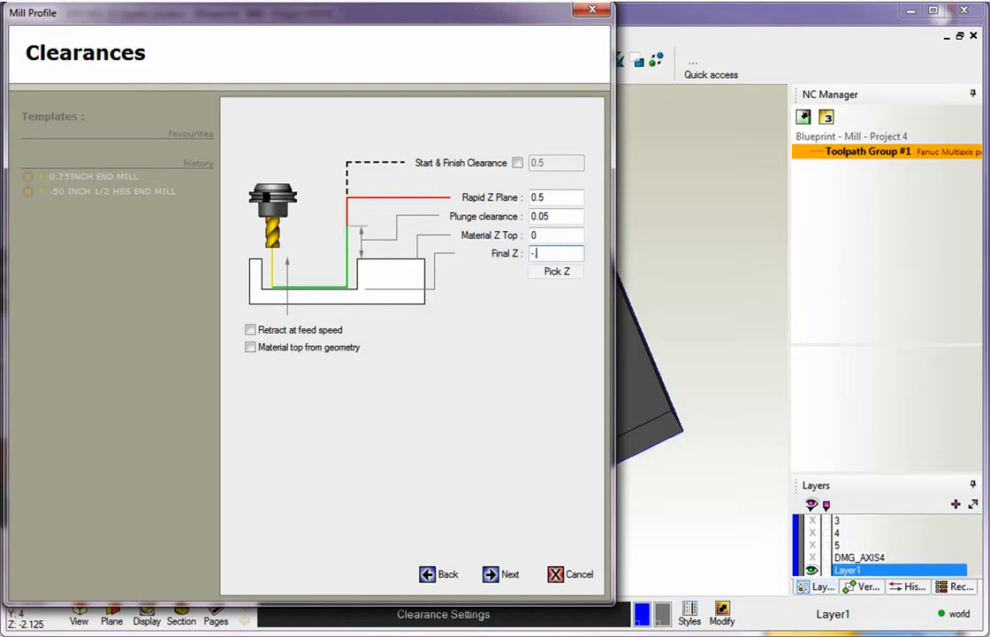
{"action": "type", "text": "5"}
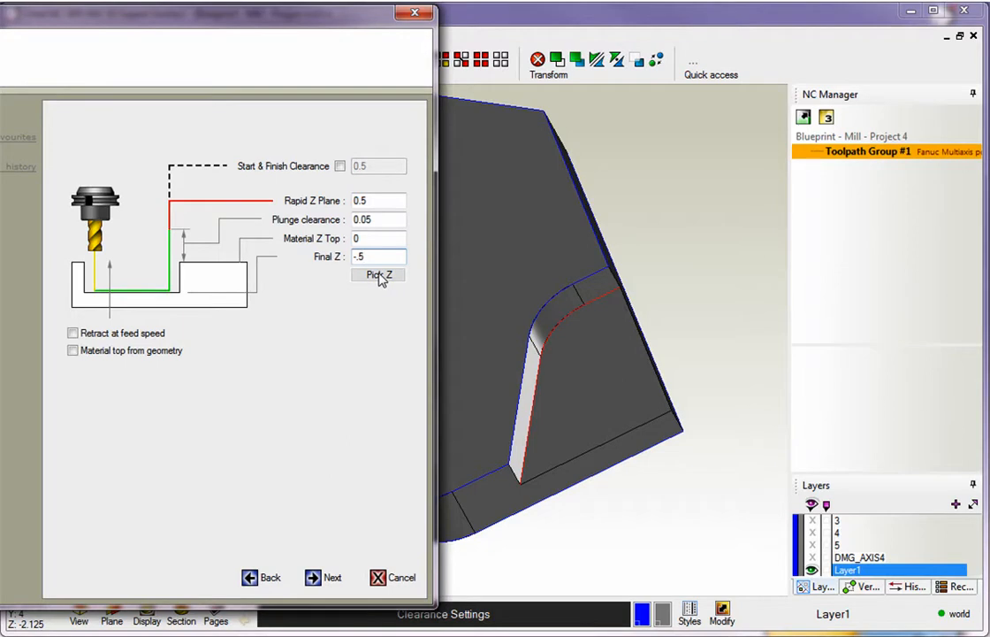
- Use Pick Z to take the Final Z (-1.625) from the curved wall's top edge
{"action": "left_click", "coordinate": [378, 276]}
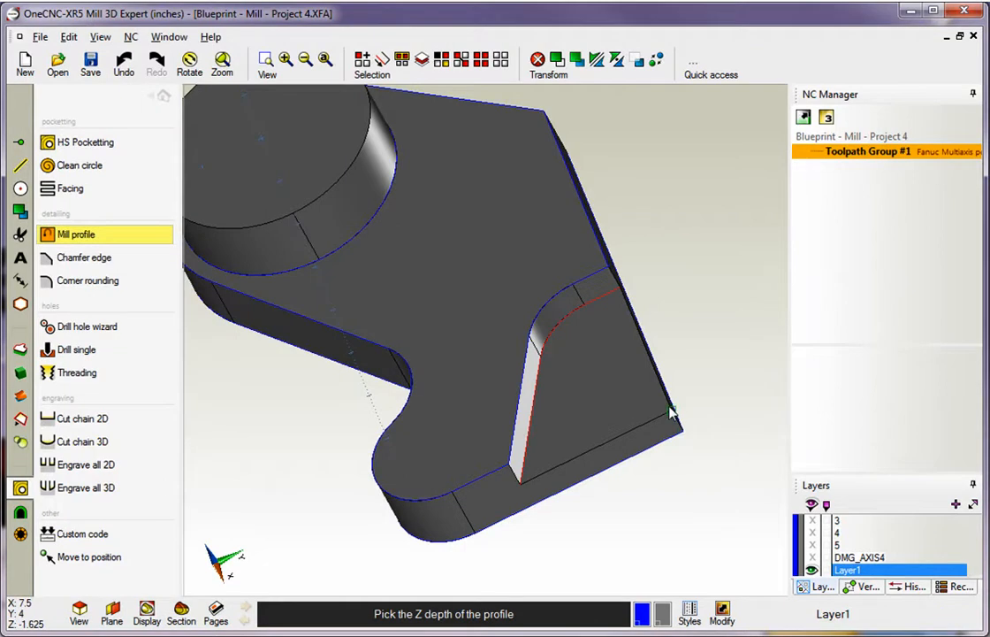
{"action": "mouse_move", "coordinate": [587, 310]}
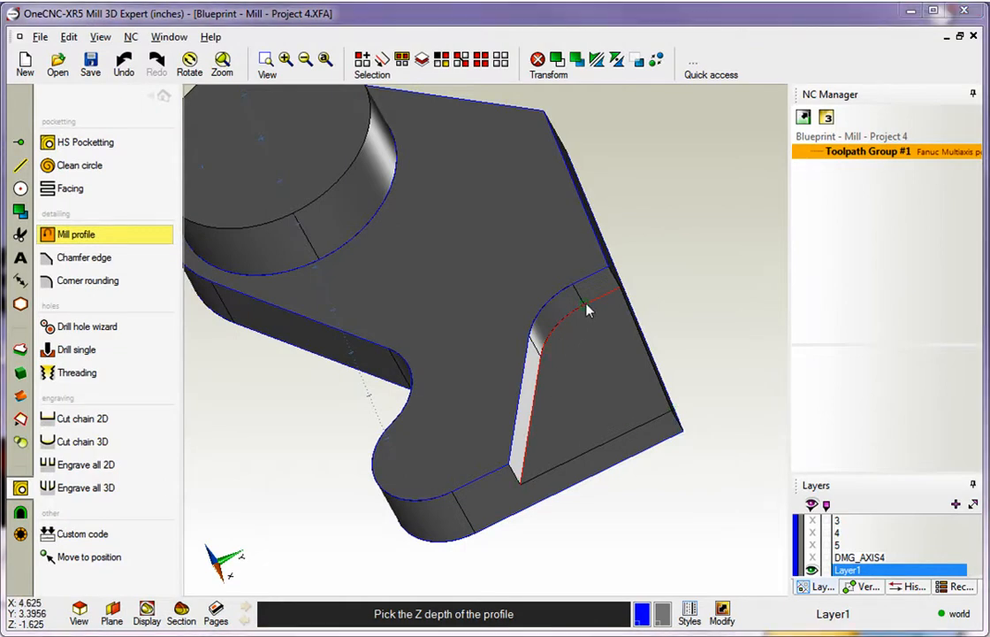
{"action": "left_click", "coordinate": [587, 309]}
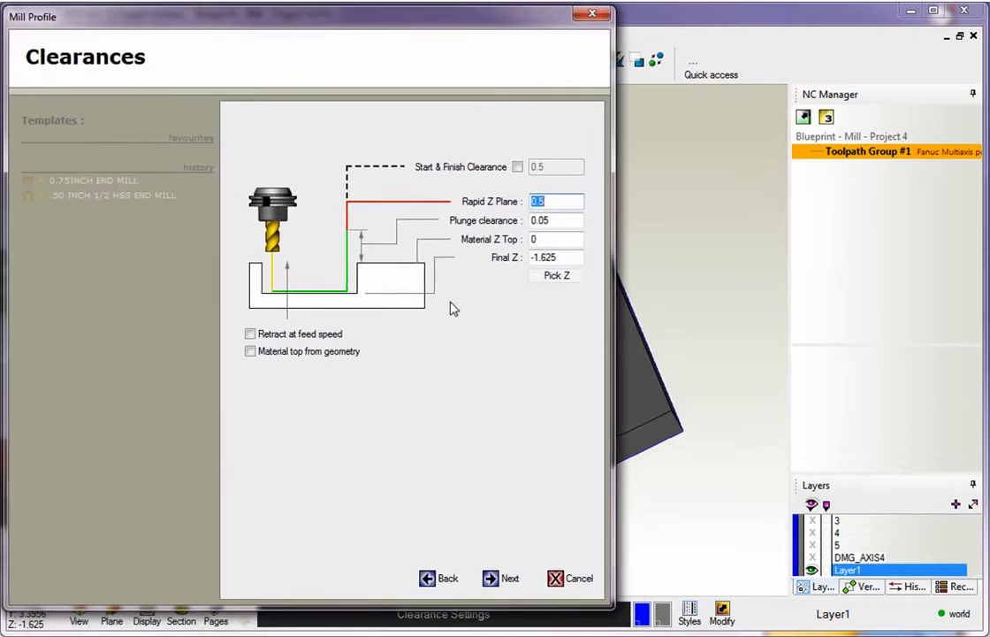
{"action": "mouse_move", "coordinate": [537, 311]}
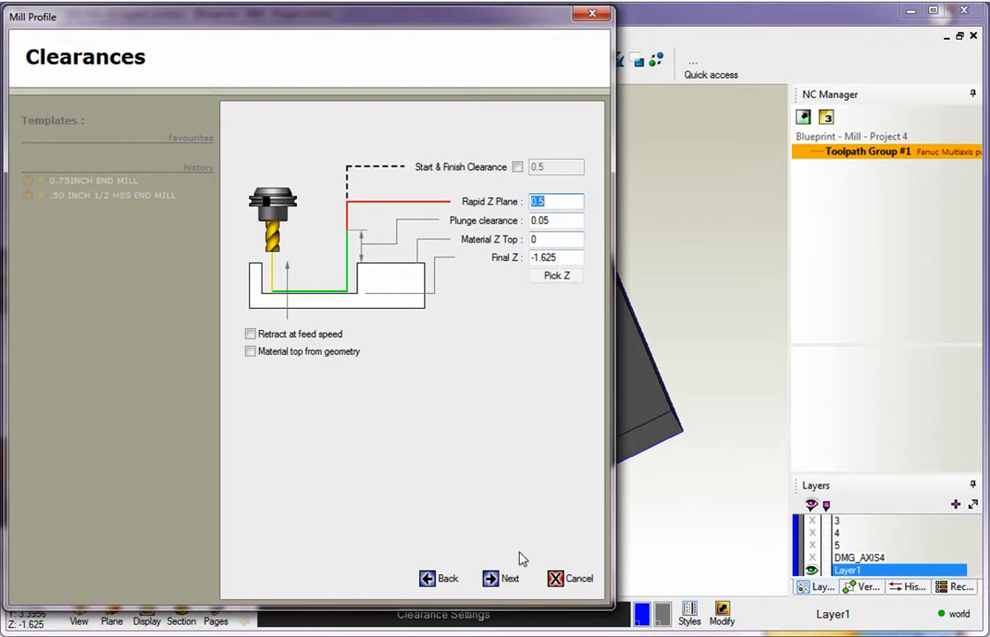
- Accept the clearance heights and the cut-levels path style to reach the rough settings
{"action": "left_click", "coordinate": [502, 576]}
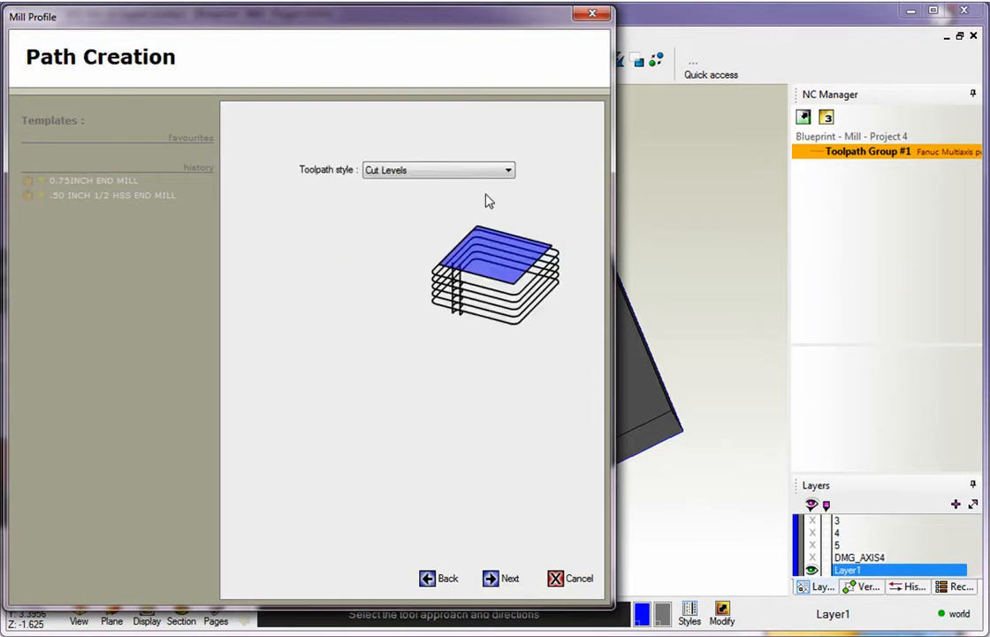
{"action": "left_click", "coordinate": [502, 577]}
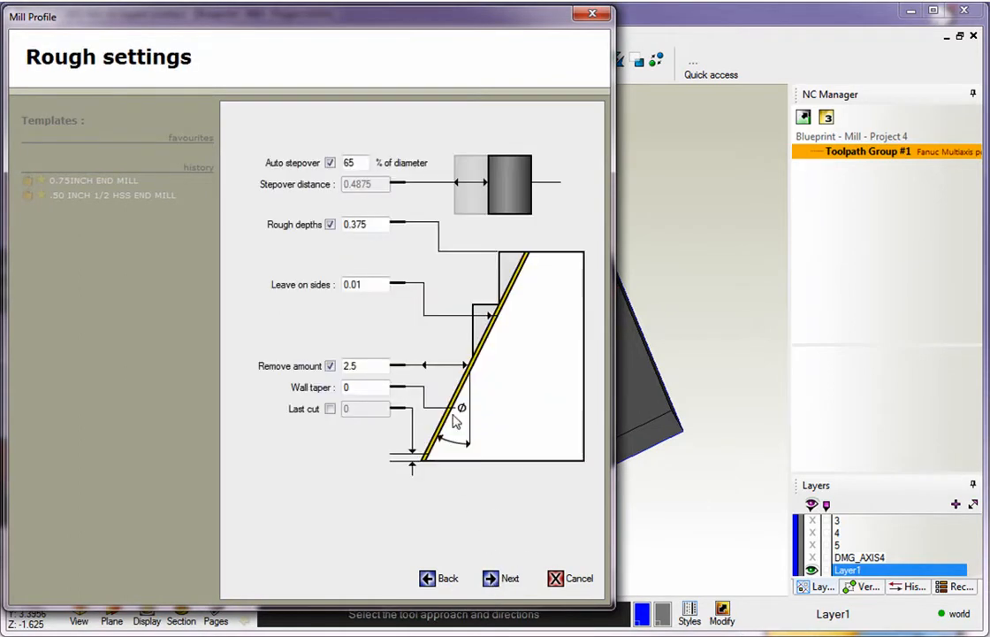
{"action": "mouse_move", "coordinate": [310, 177]}
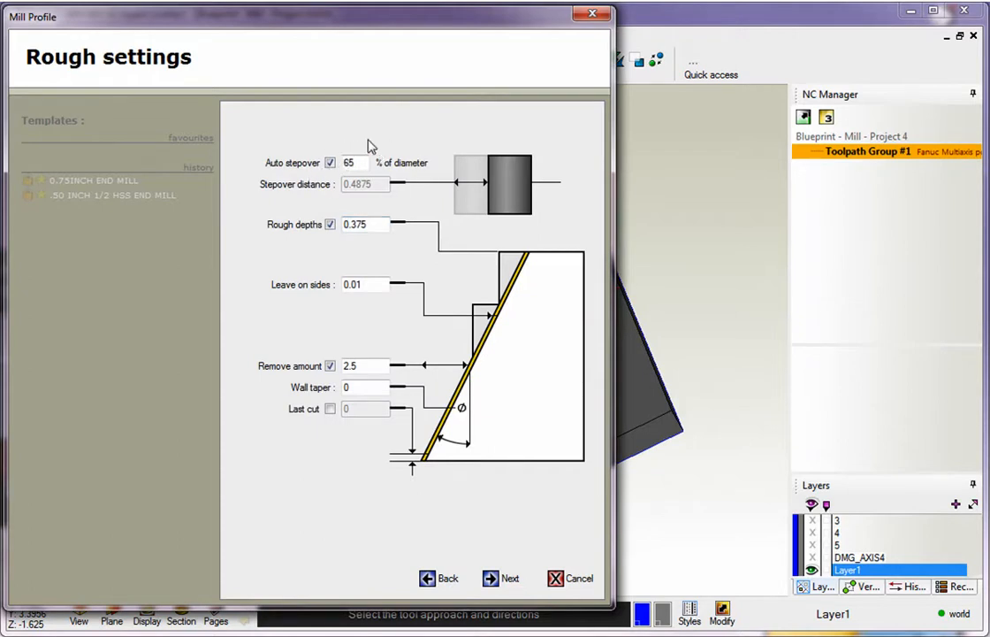
{"action": "mouse_move", "coordinate": [297, 174]}
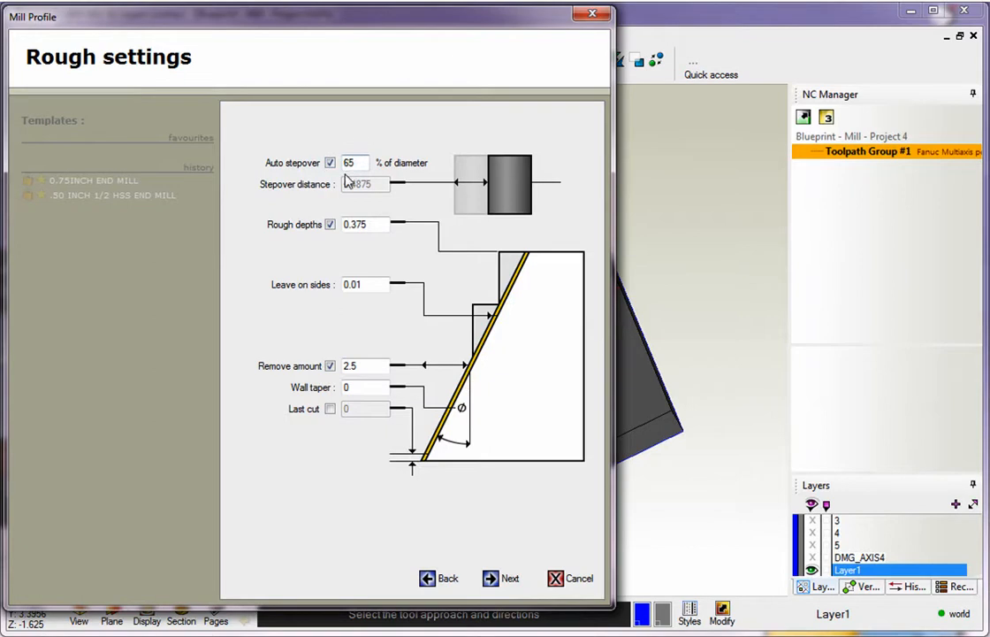
{"action": "left_click", "coordinate": [329, 163]}
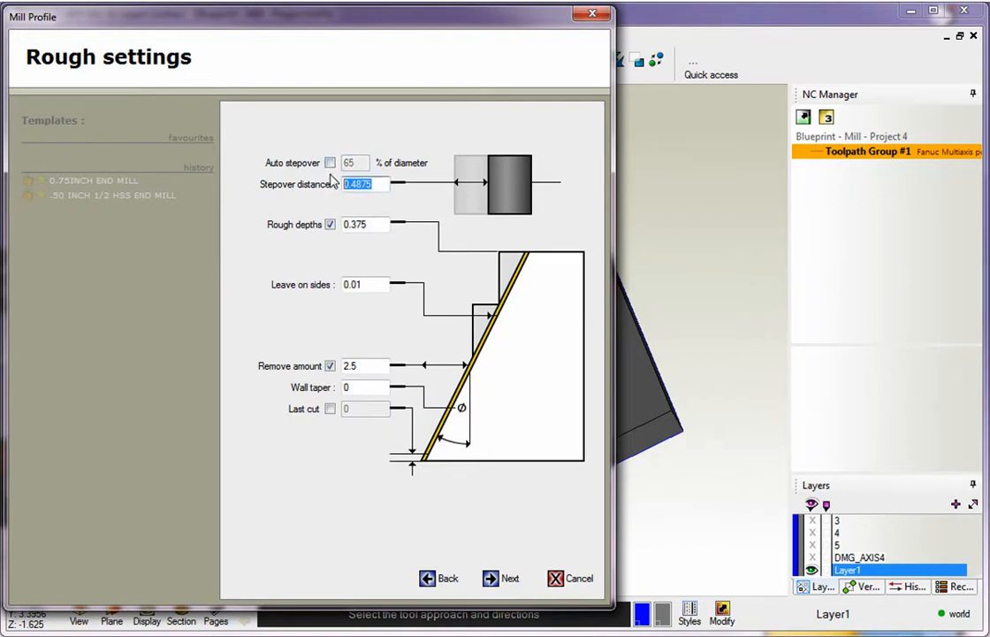
{"action": "type", "text": ".4"}
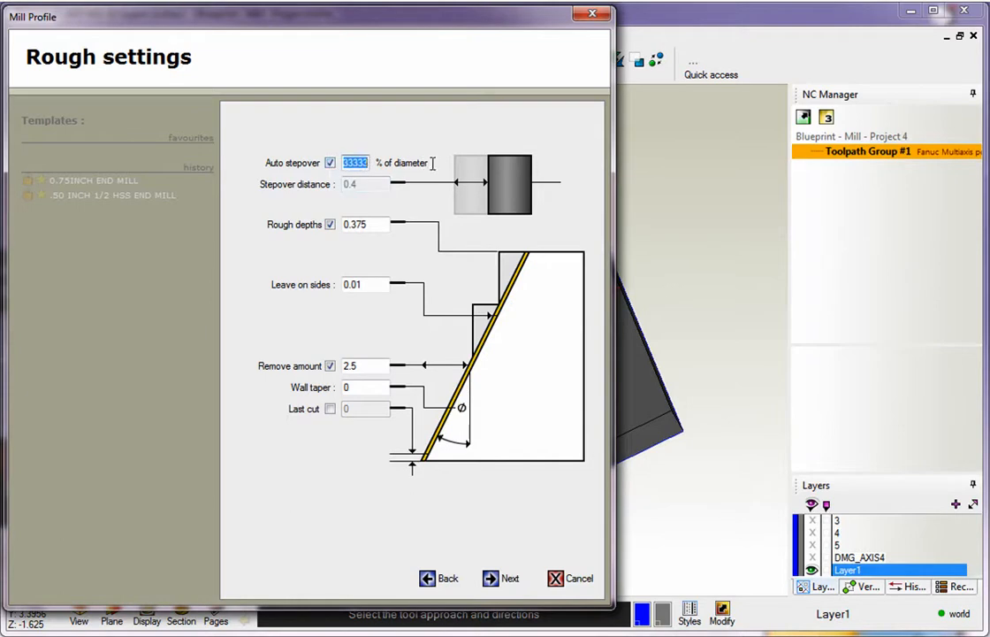
{"action": "type", "text": "65"}
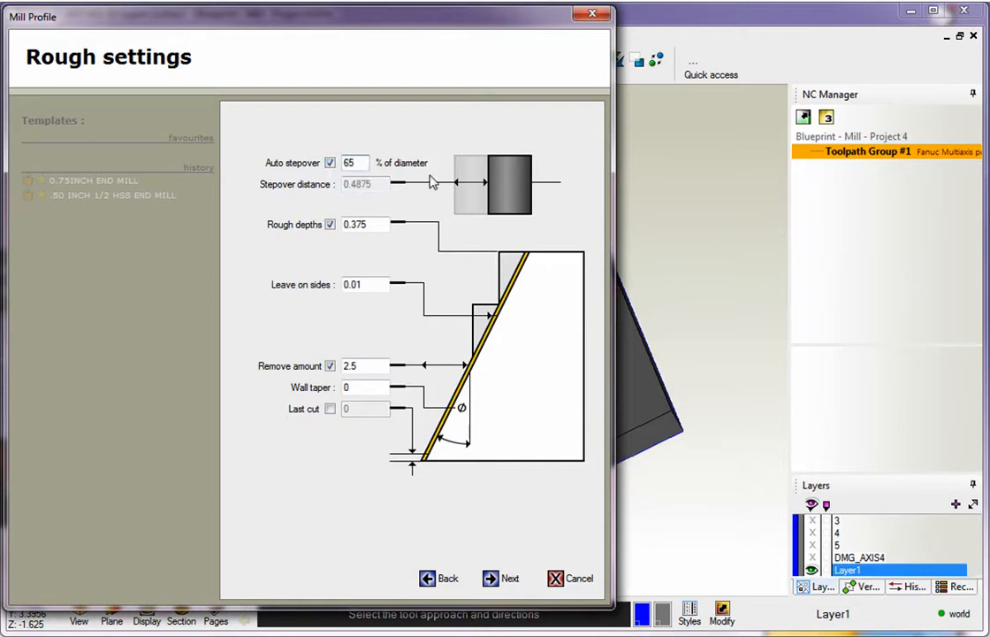
{"action": "mouse_move", "coordinate": [350, 195]}
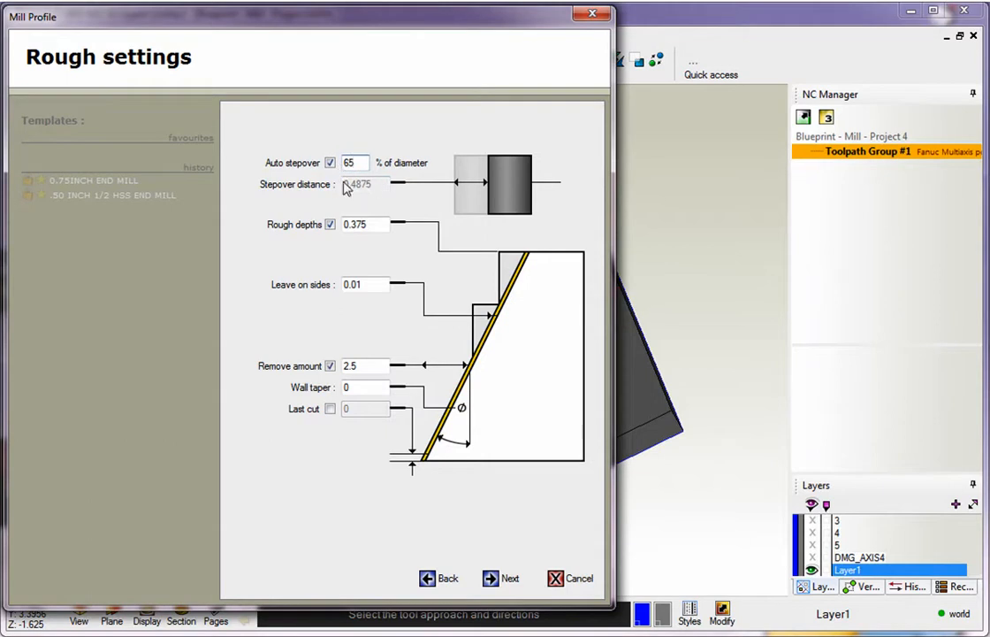
{"action": "mouse_move", "coordinate": [368, 191]}
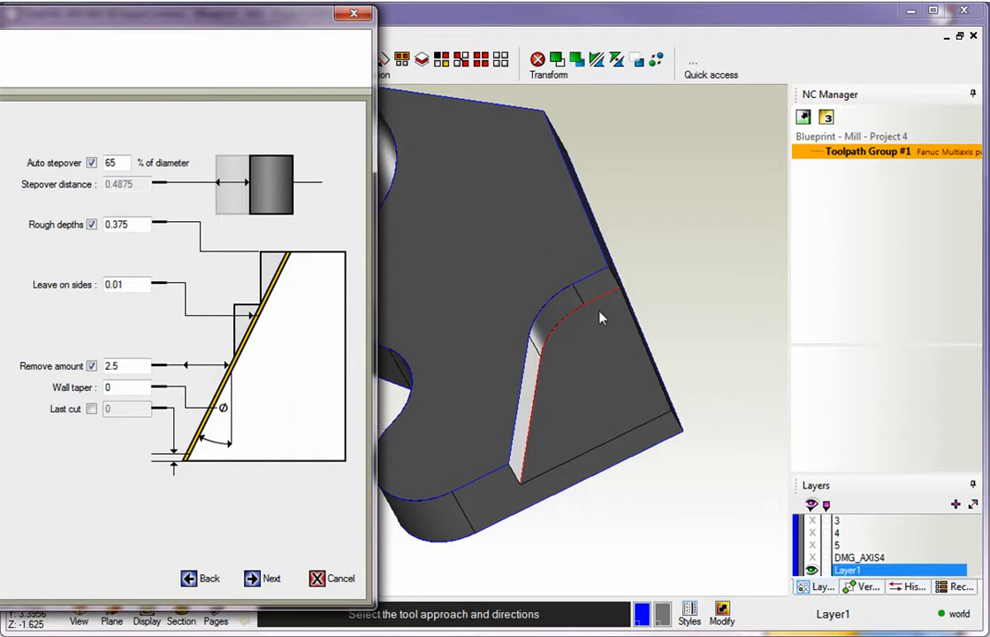
{"action": "mouse_move", "coordinate": [587, 331]}
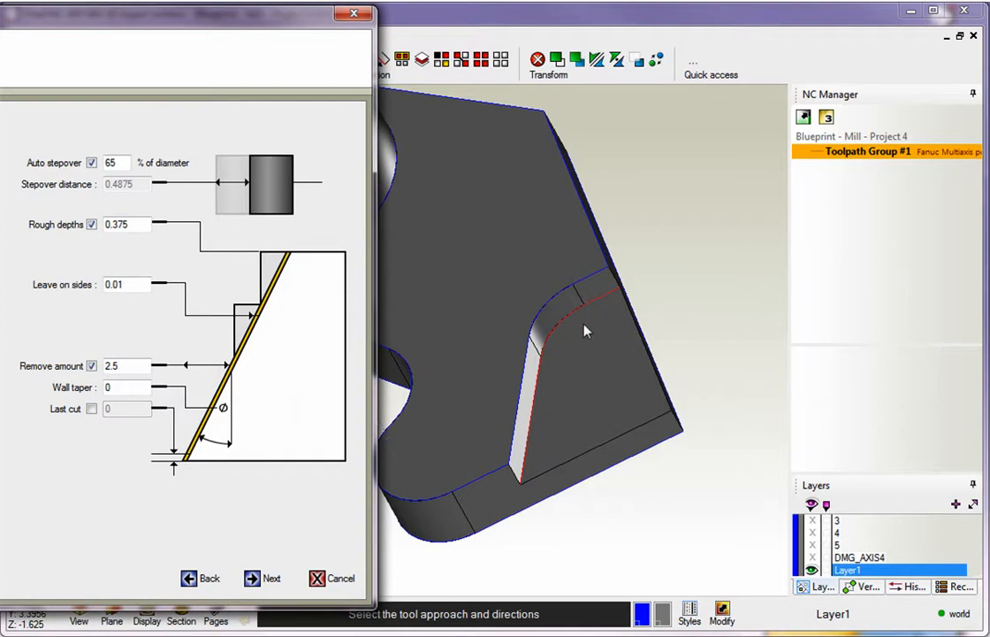
{"action": "mouse_move", "coordinate": [607, 339]}
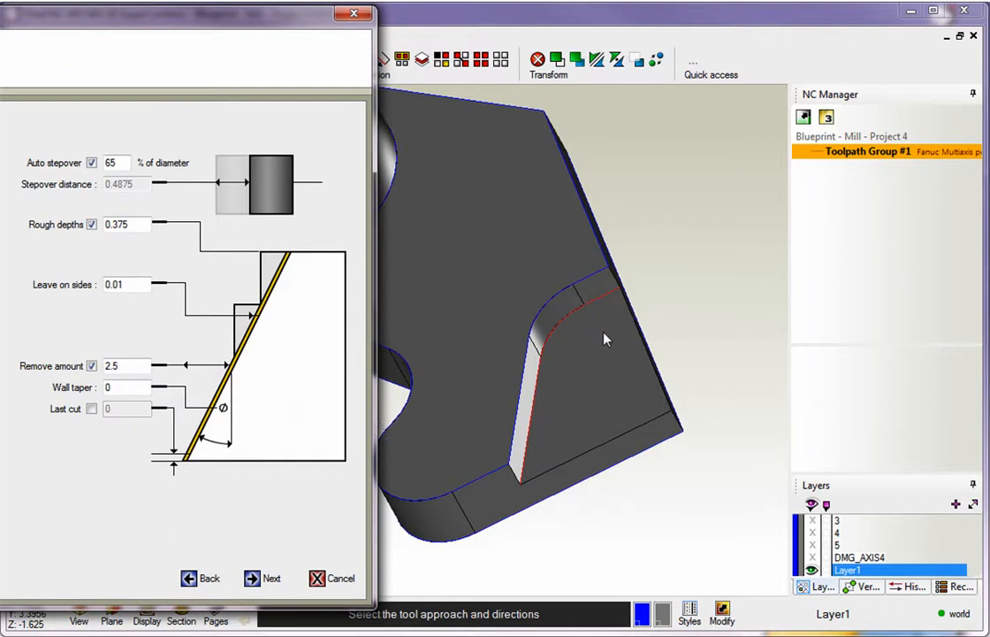
{"action": "mouse_move", "coordinate": [658, 350]}
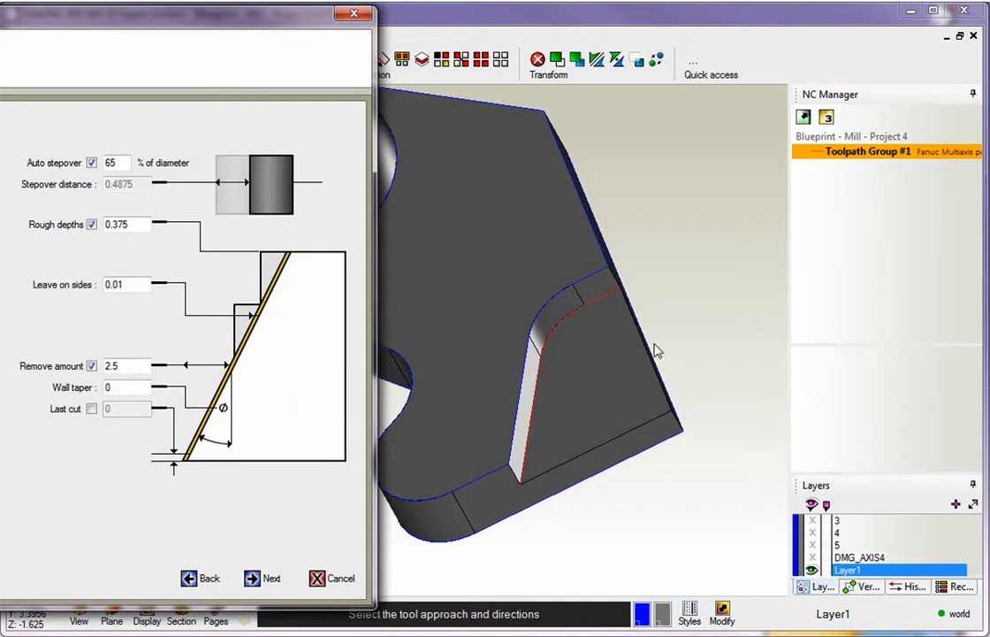
{"action": "mouse_move", "coordinate": [575, 318]}
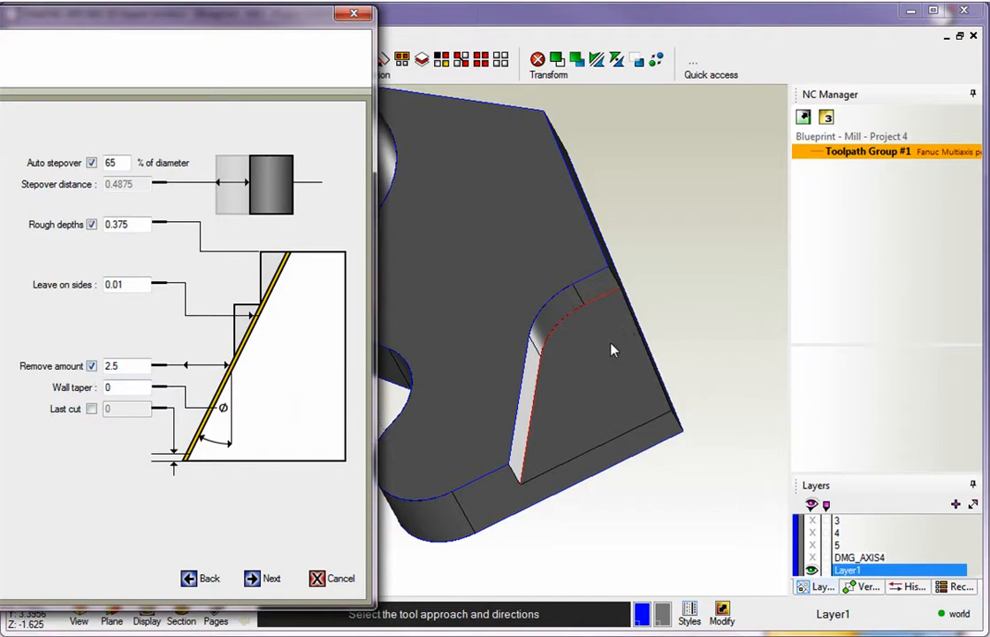
{"action": "left_click_drag", "start_coordinate": [176, 14], "coordinate": [297, 21]}
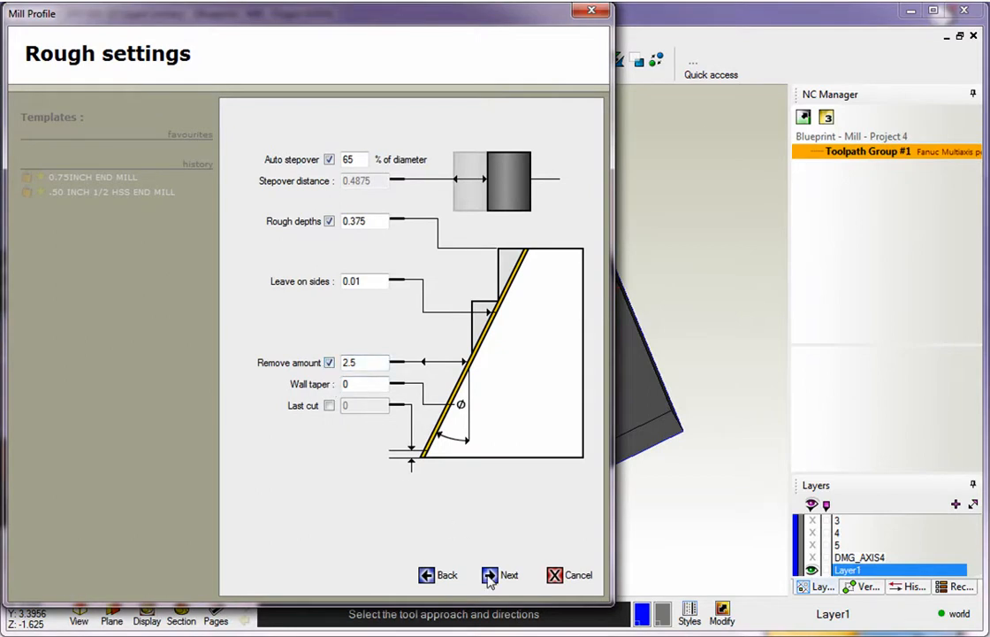
- Keep Line-Arc lead-in/lead-out with 0.1 radius and finish the Mill Profile toolpath
{"action": "left_click", "coordinate": [498, 575]}
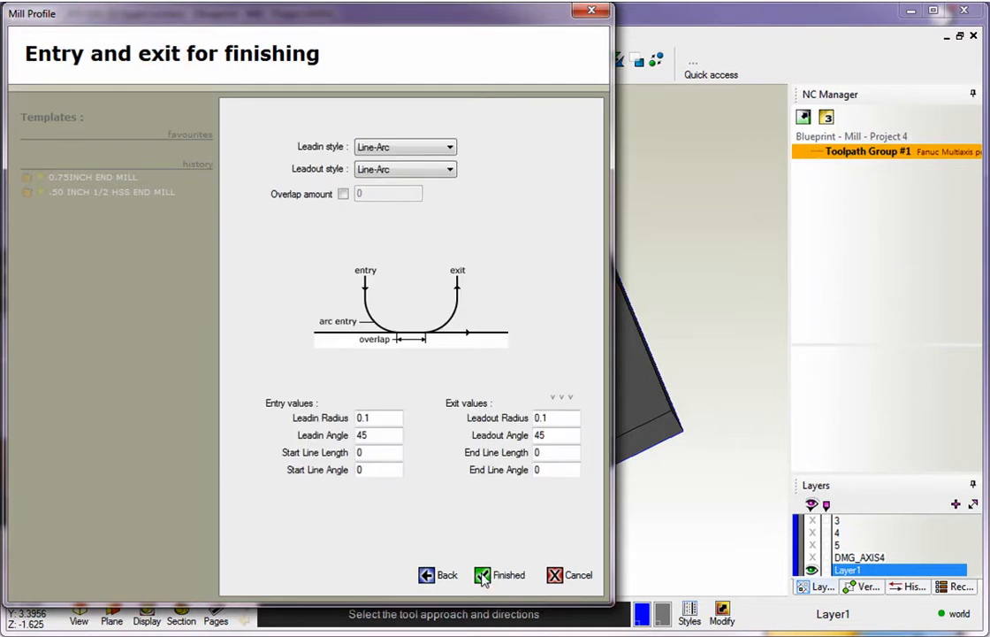
{"action": "left_click", "coordinate": [502, 575]}
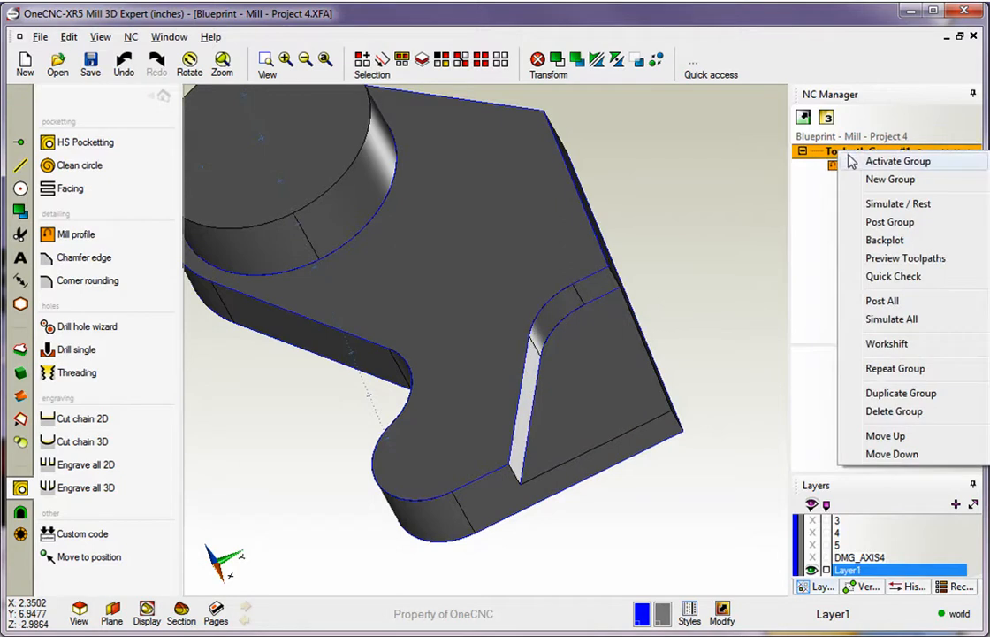
- Run Preview Toolpaths on Toolpath Group #1 to watch the curved wall cut, then close the preview
{"action": "left_click", "coordinate": [899, 203]}
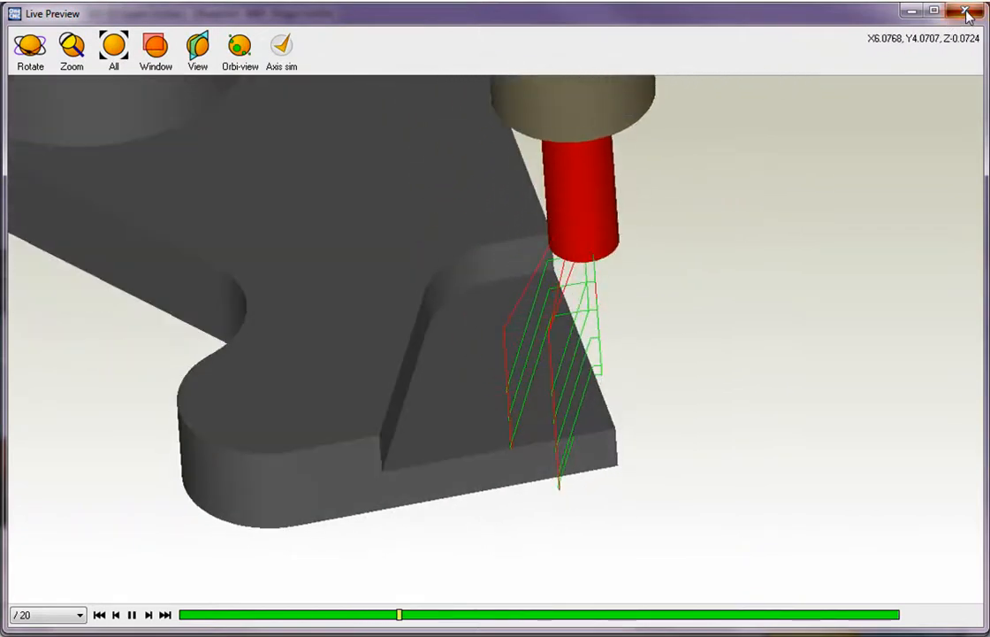
{"action": "left_click", "coordinate": [966, 15]}
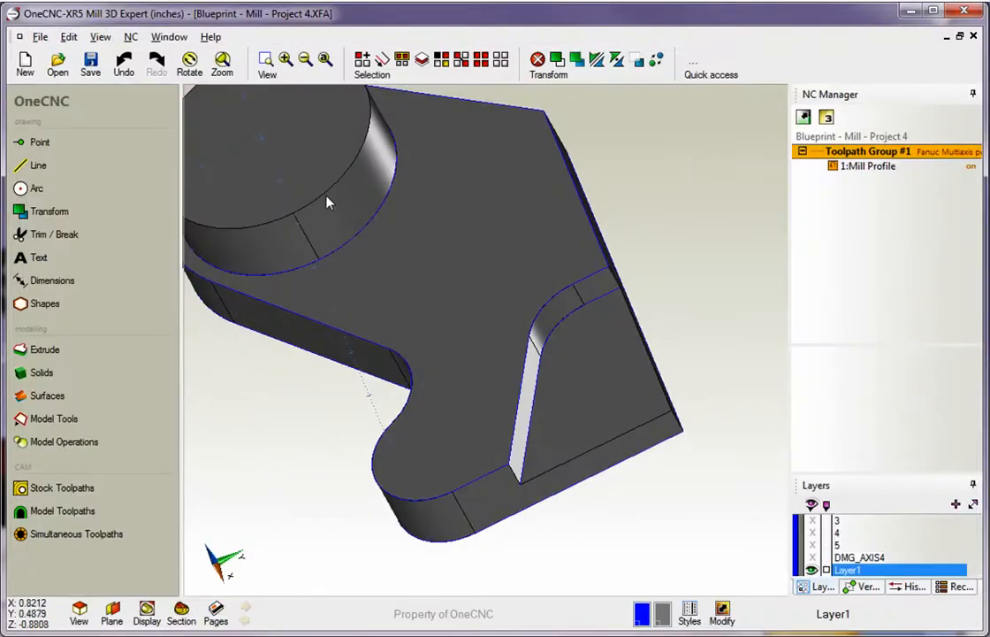